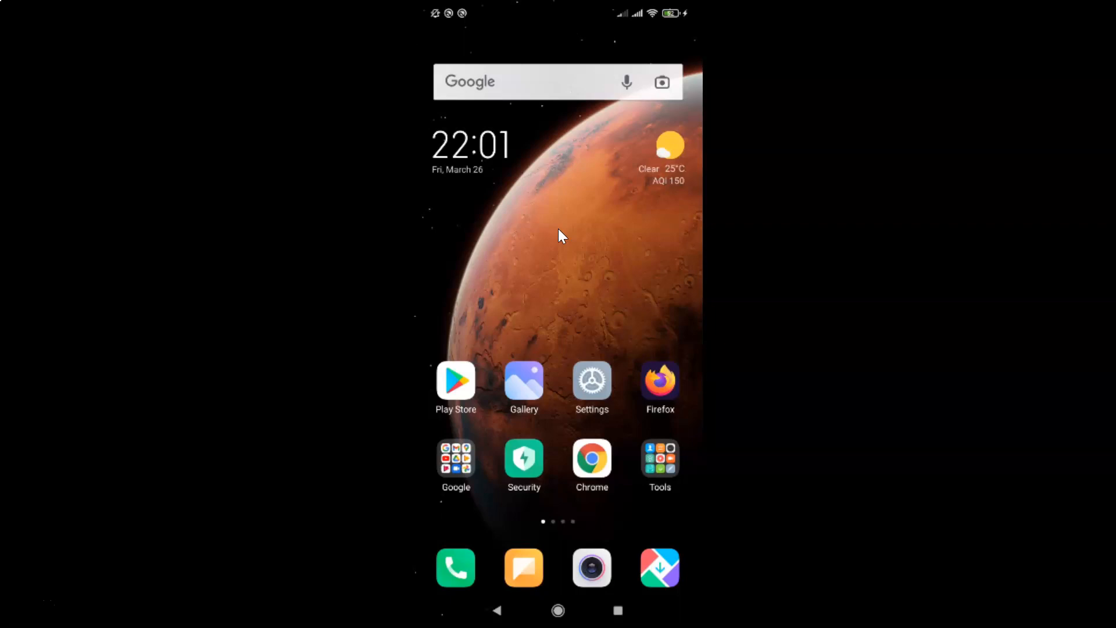
Launch Firefox from the home screen to show its start page with top sites
left_click(592, 242)
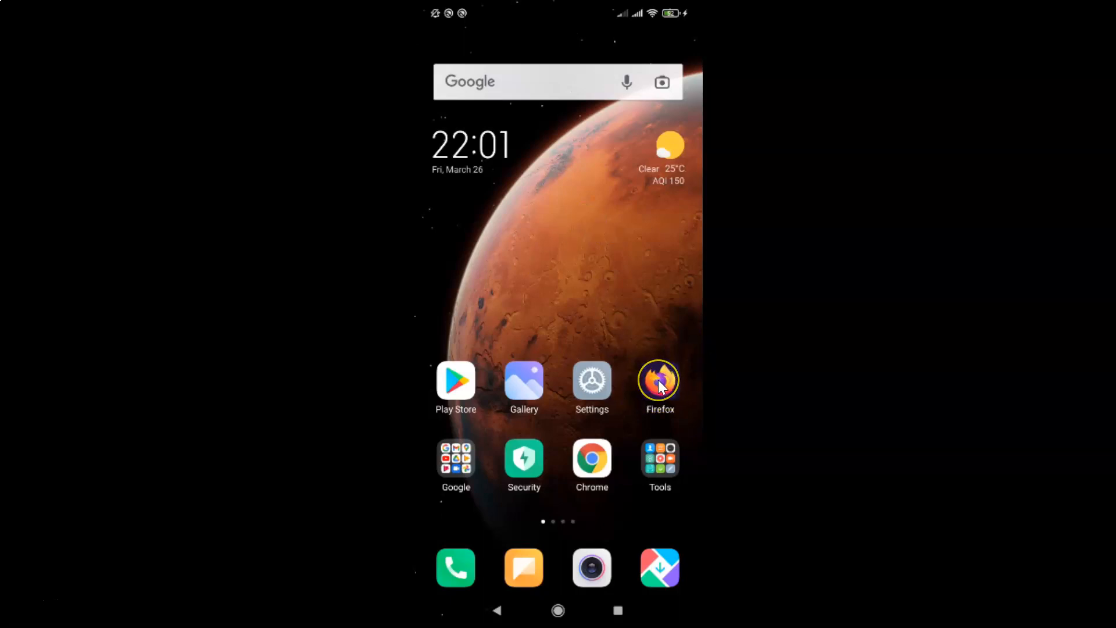
left_click(658, 379)
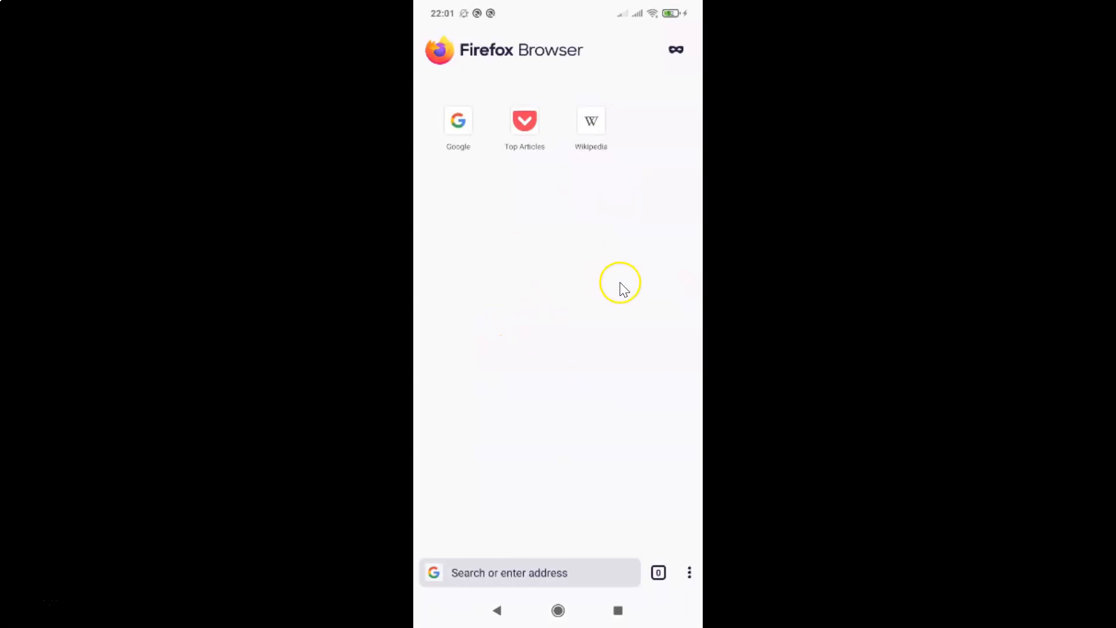
mouse_move(472, 572)
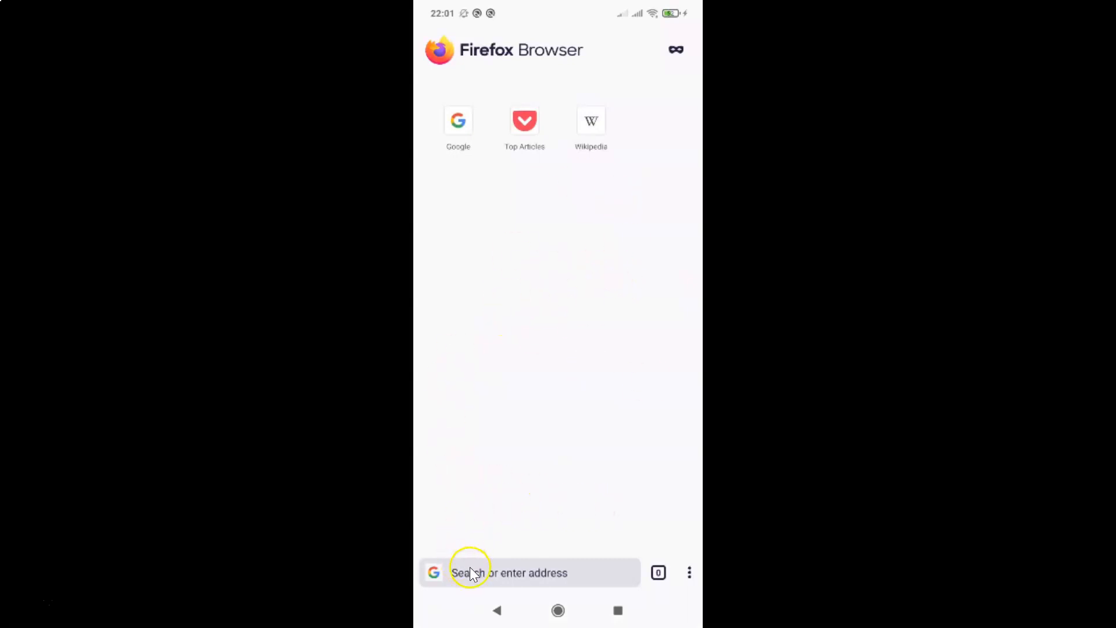
mouse_move(632, 572)
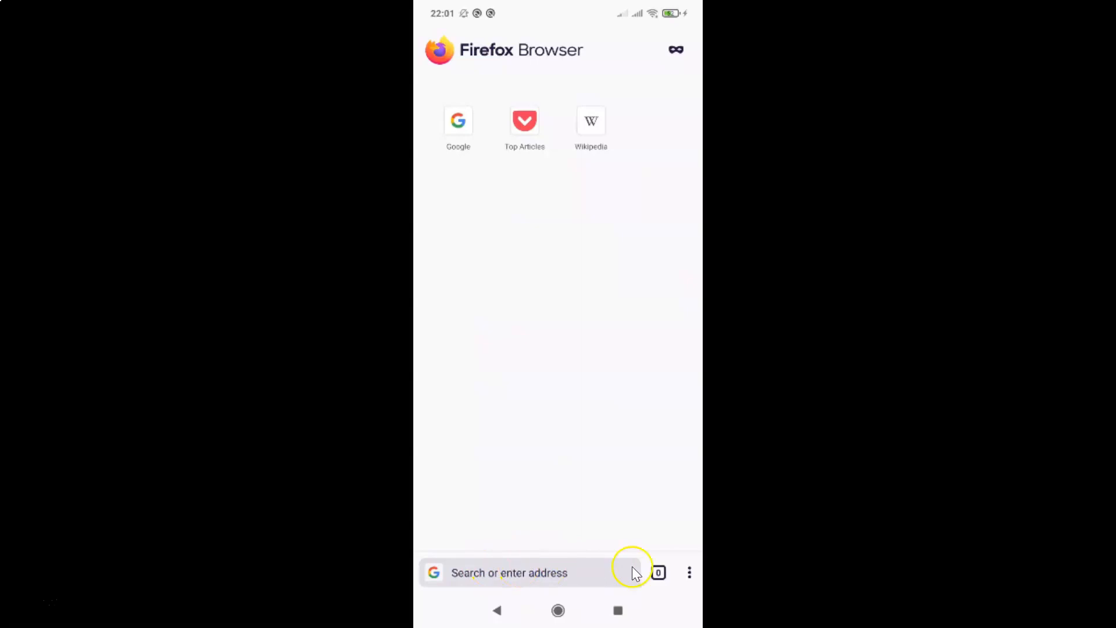
mouse_move(582, 548)
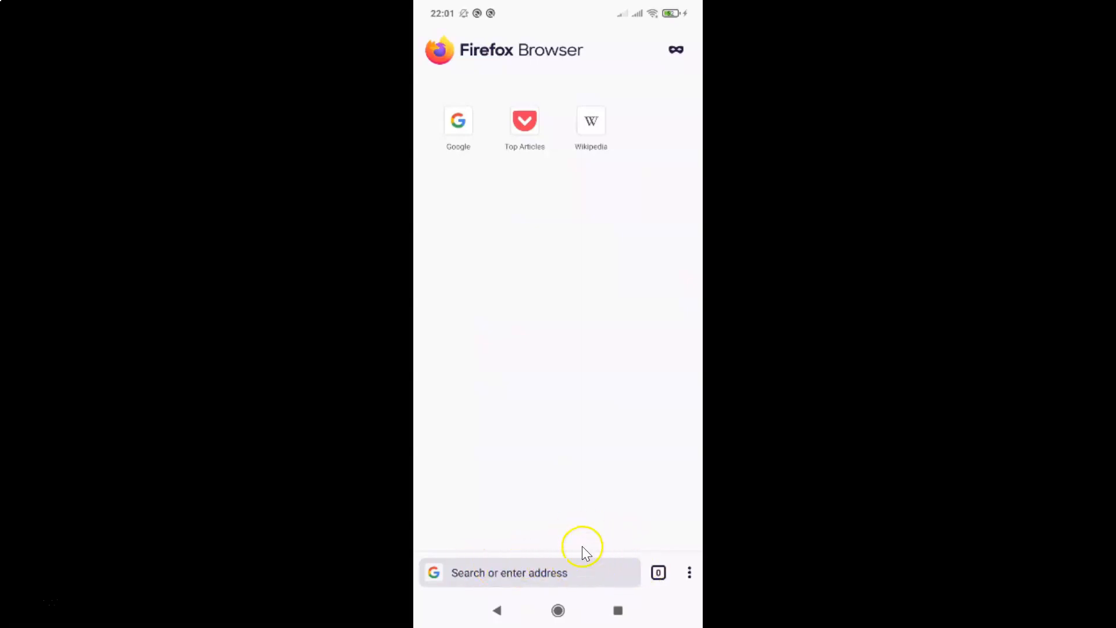
mouse_move(616, 37)
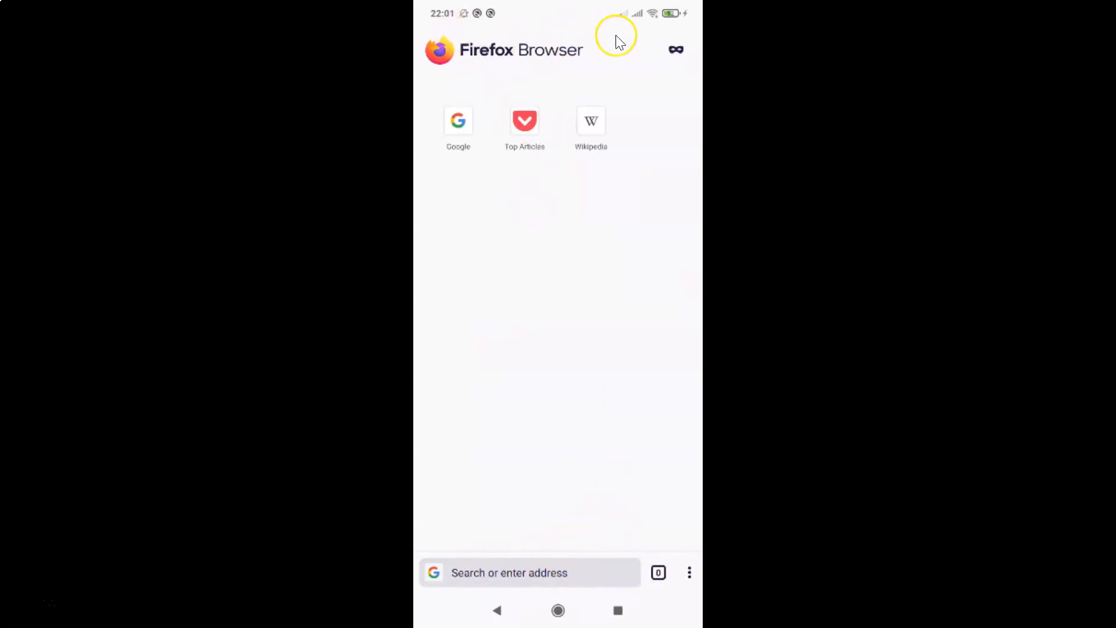
mouse_move(667, 584)
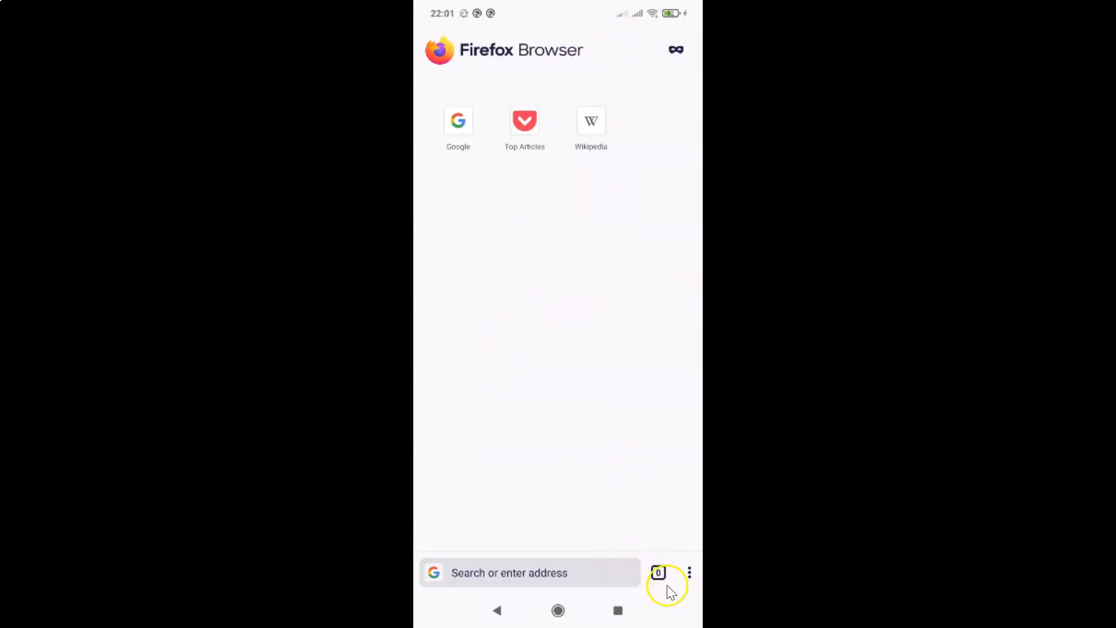
mouse_move(688, 574)
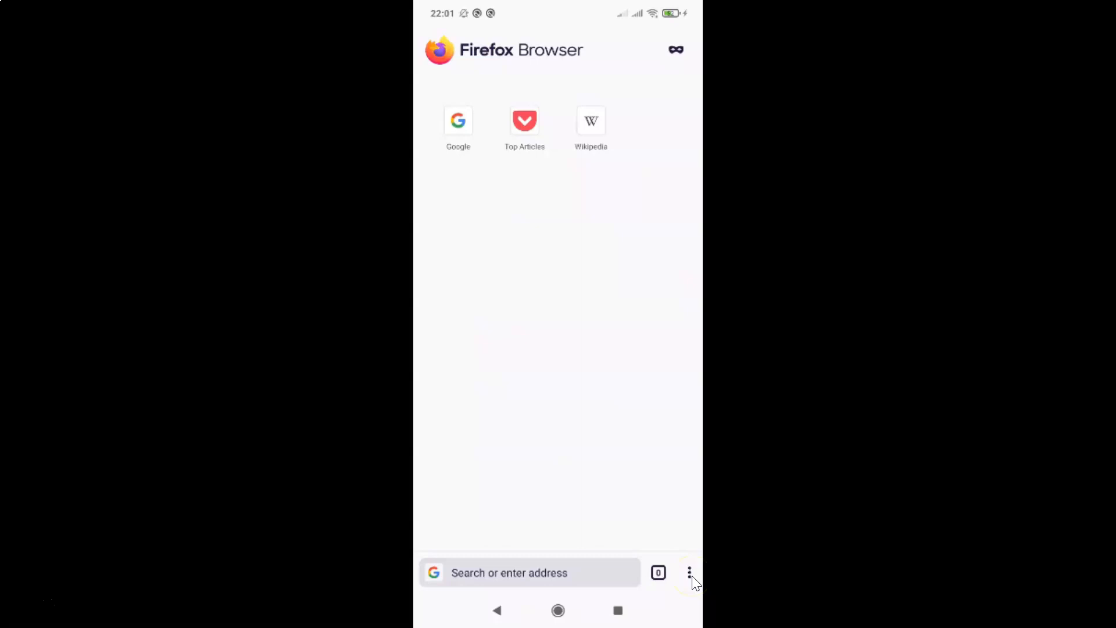
Open Firefox Settings from the three-dot menu and go to the Customize page
left_click(689, 572)
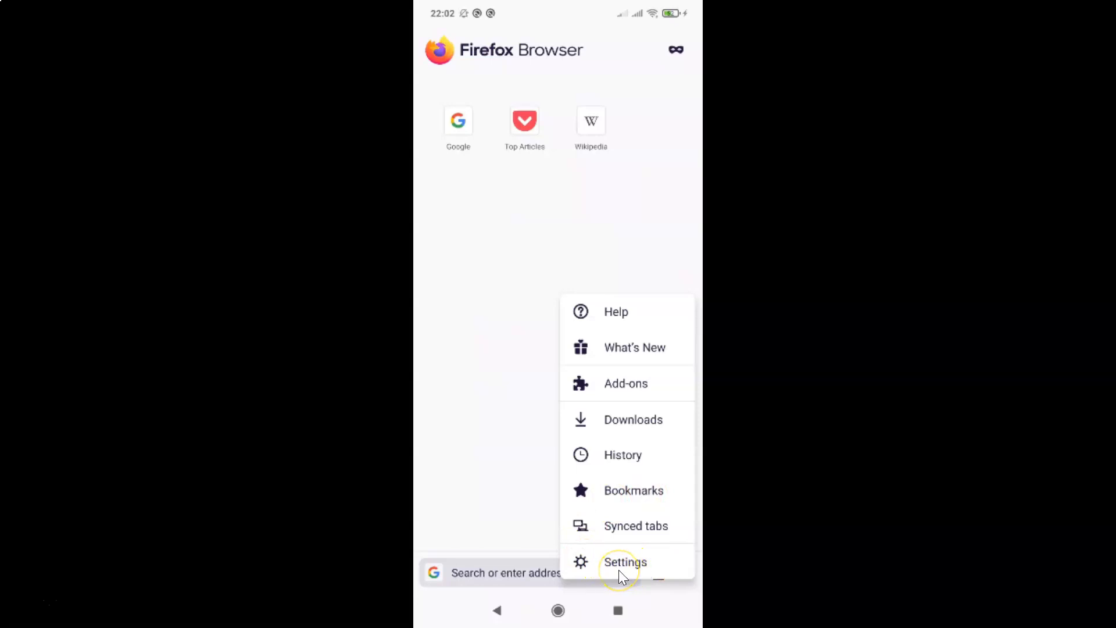
left_click(624, 562)
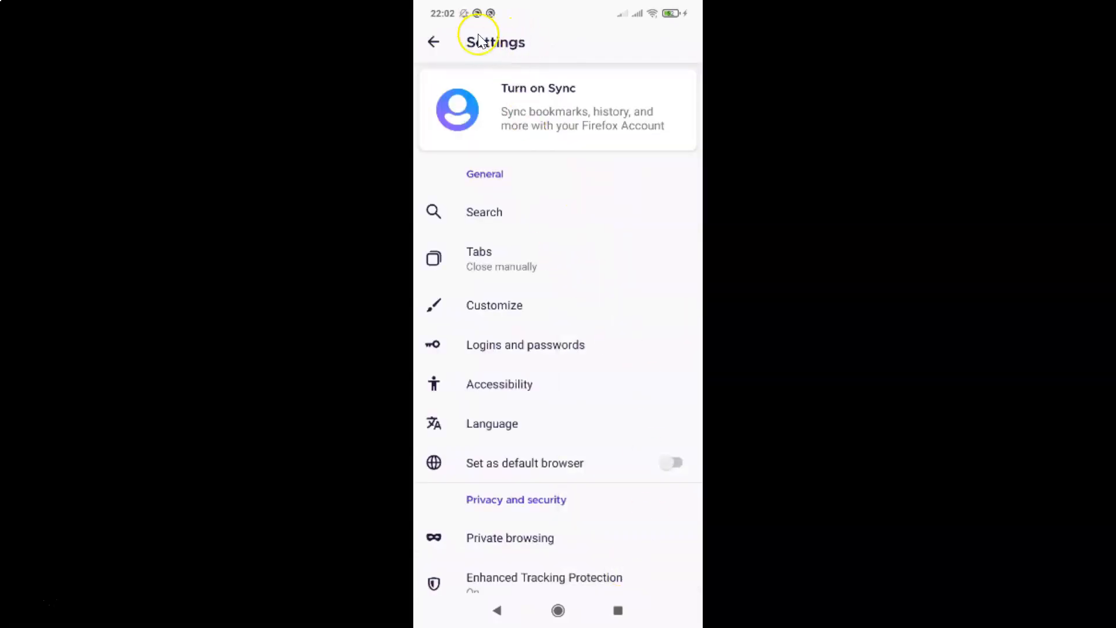
mouse_move(631, 276)
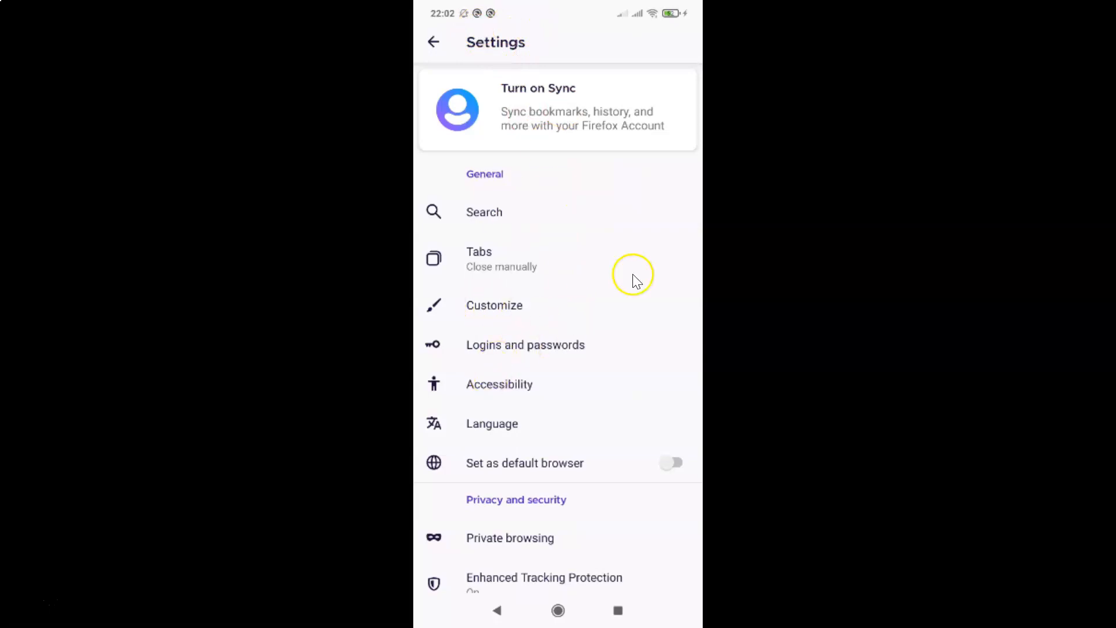
mouse_move(520, 181)
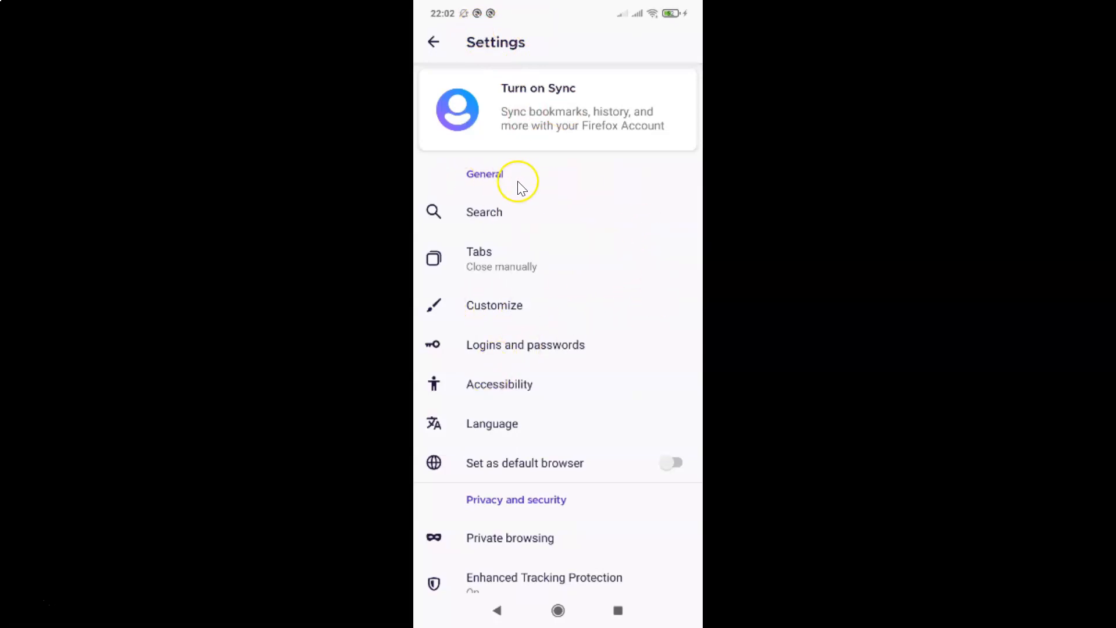
mouse_move(558, 273)
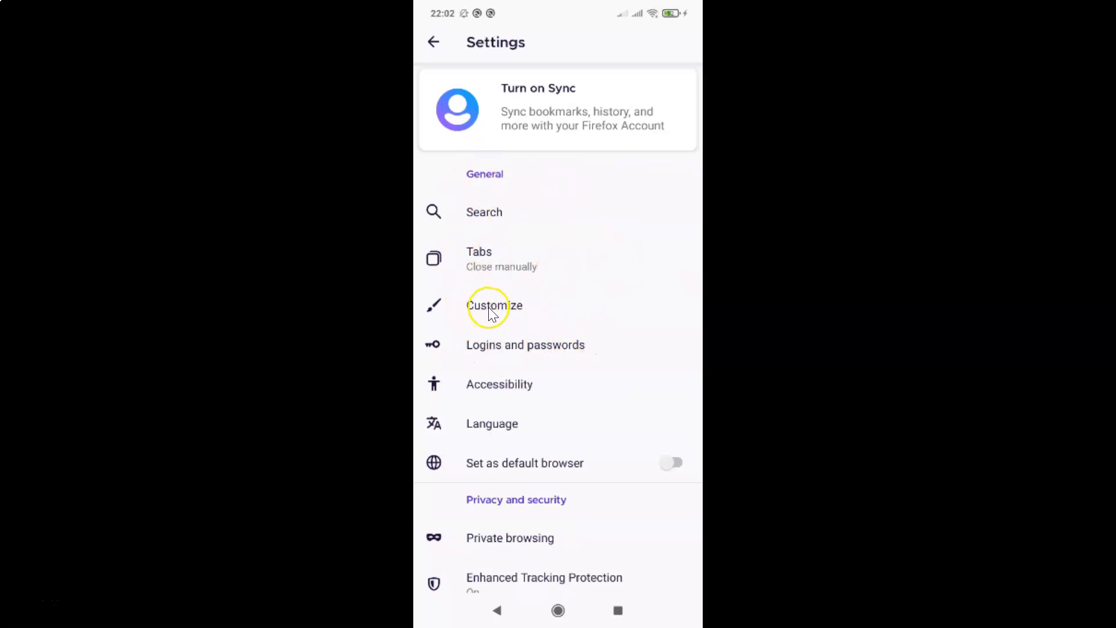
left_click(494, 306)
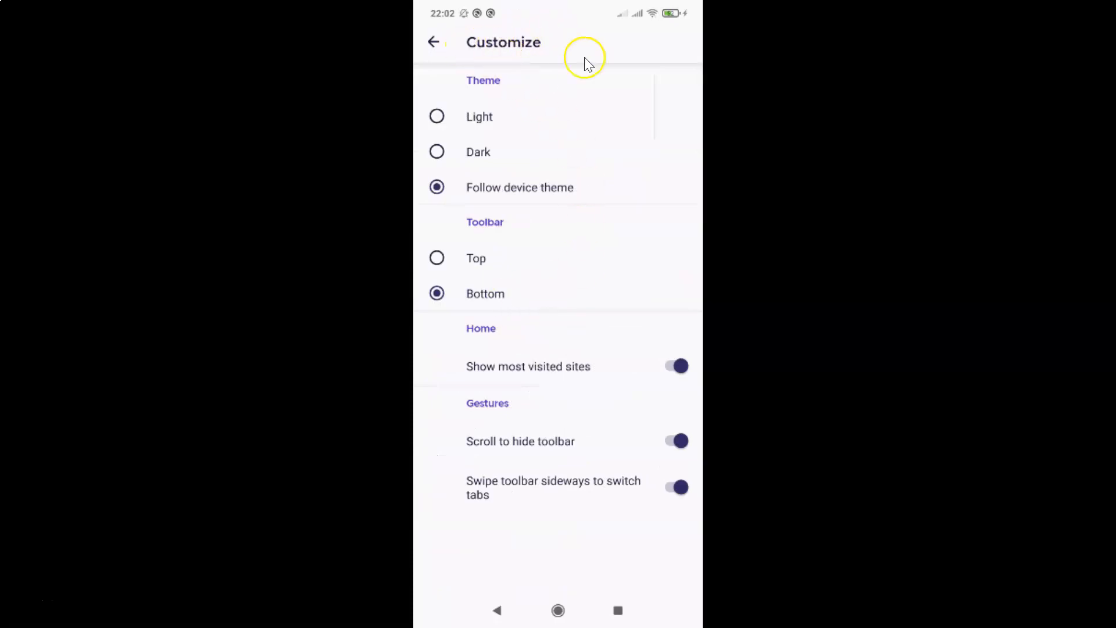
mouse_move(668, 196)
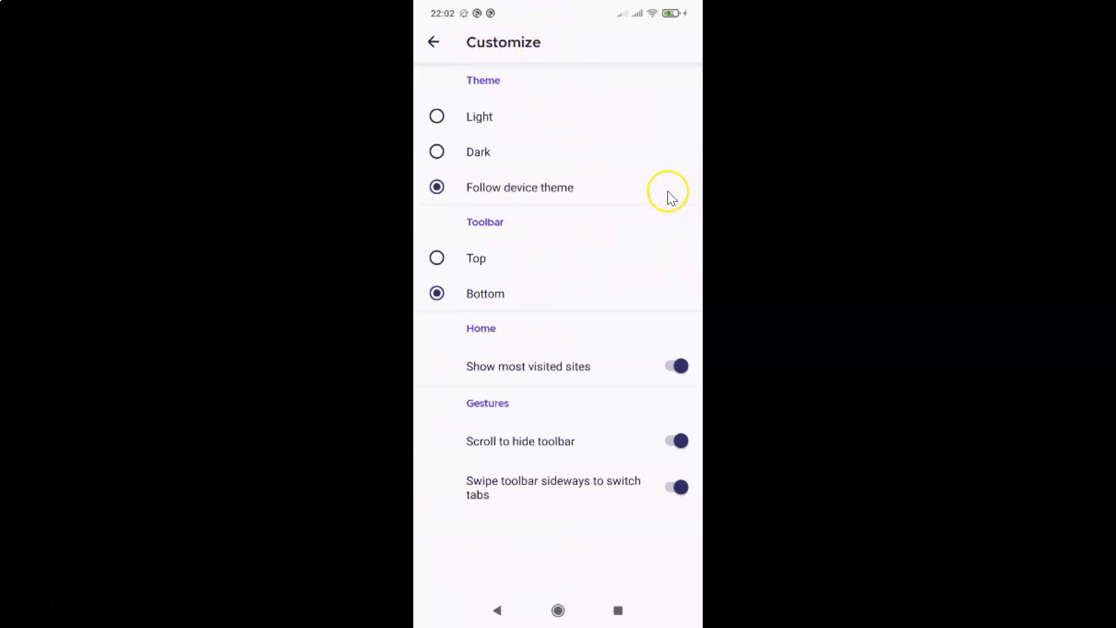
mouse_move(483, 239)
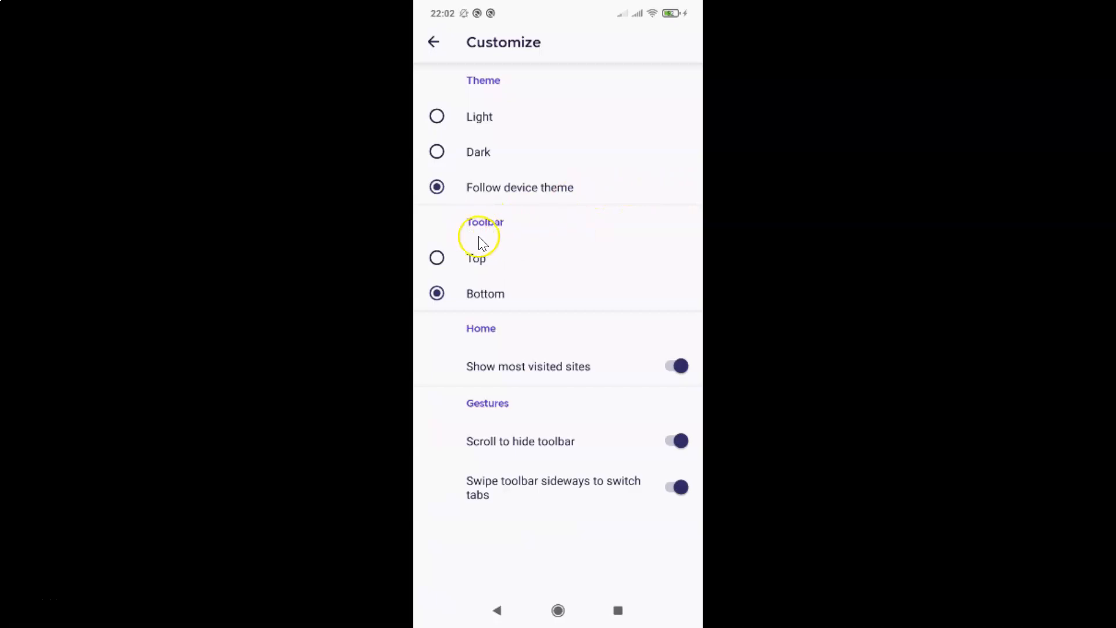
mouse_move(477, 254)
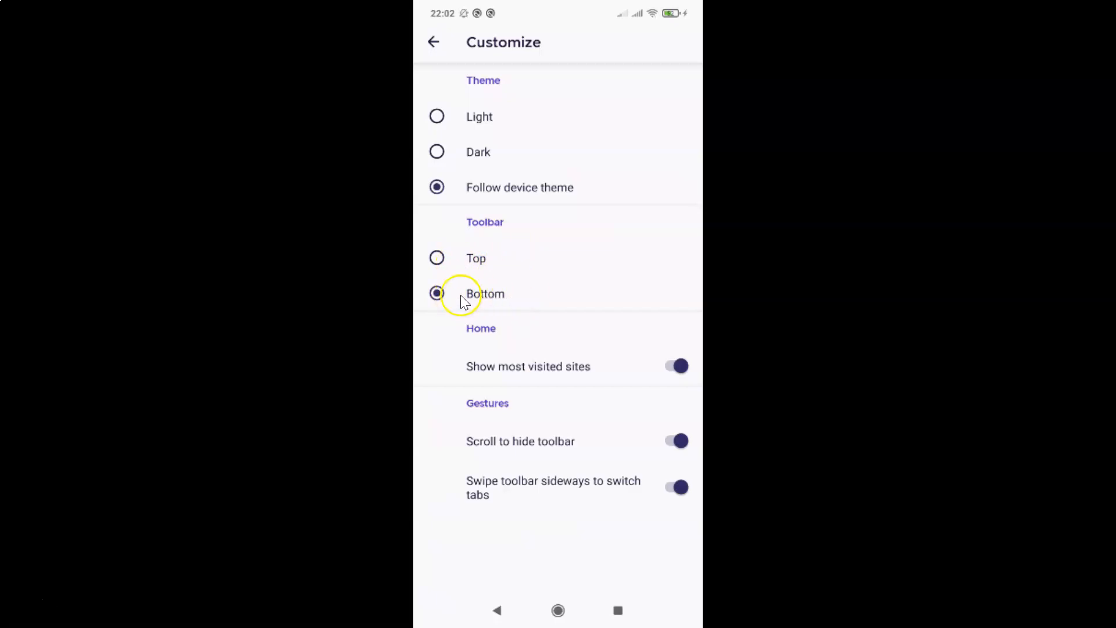
mouse_move(488, 294)
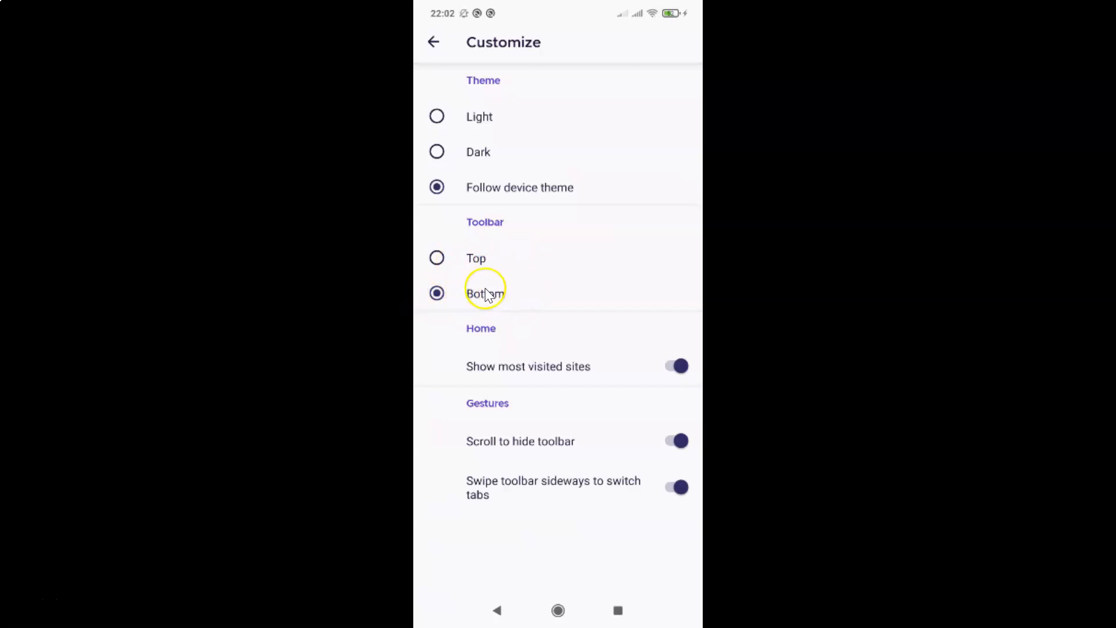
mouse_move(498, 257)
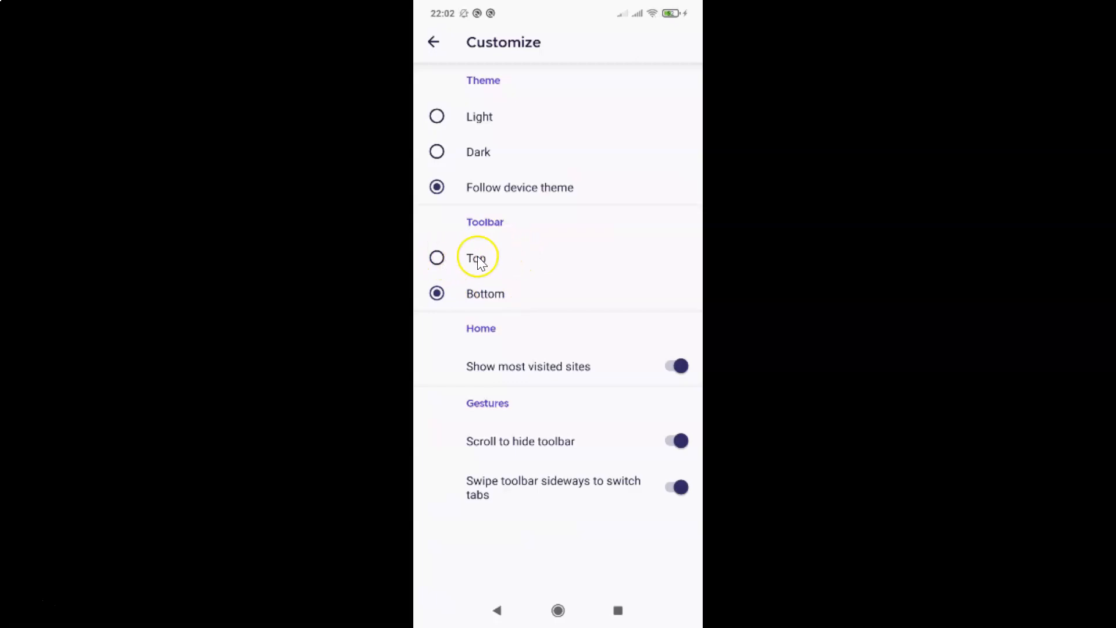
mouse_move(456, 258)
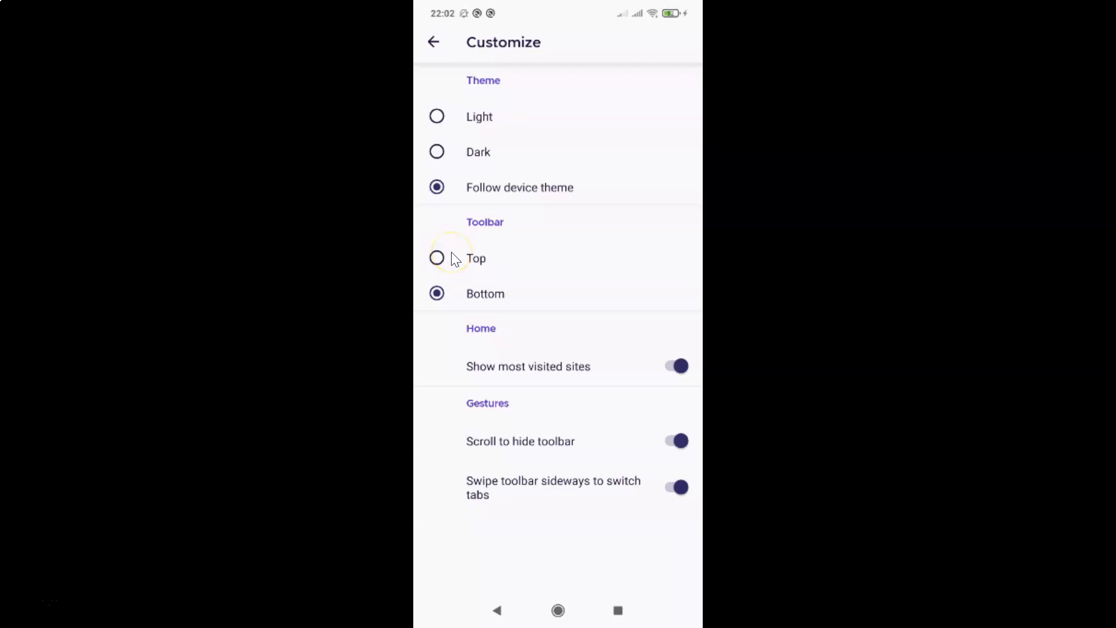
Select Top as the toolbar position on the Customize page
left_click(437, 257)
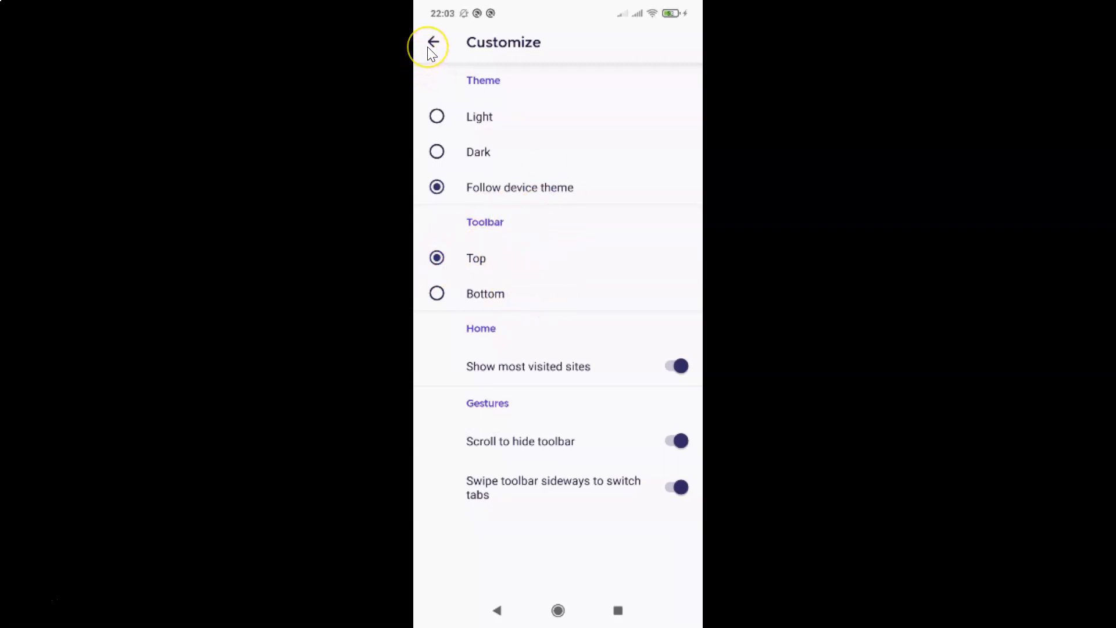
Go back twice through Settings to the start page with the top address bar
left_click(434, 42)
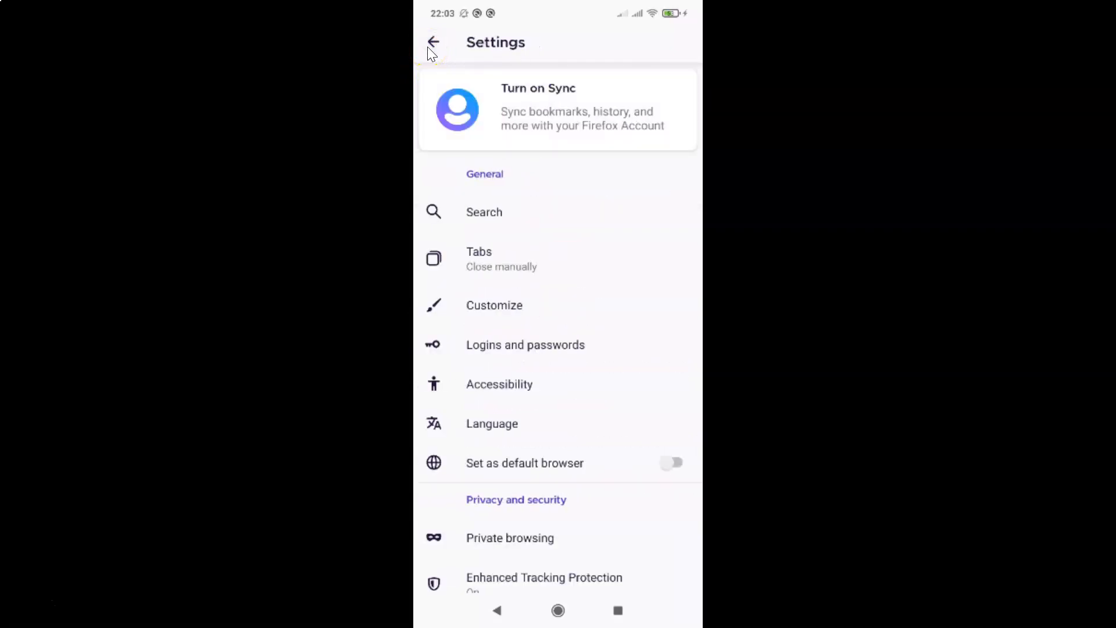
left_click(434, 42)
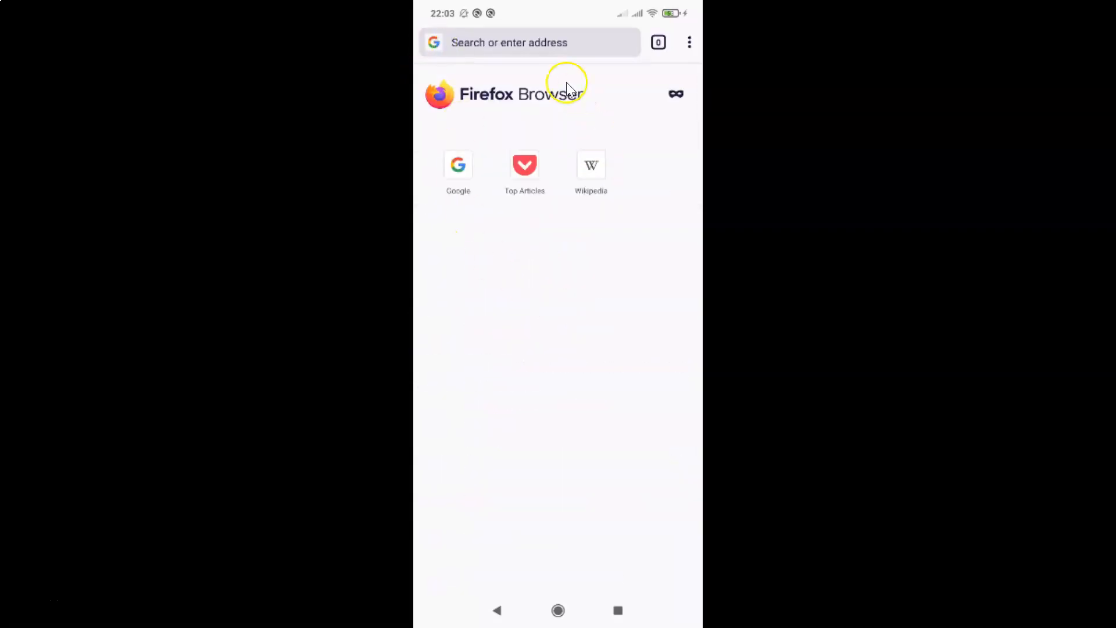
mouse_move(614, 64)
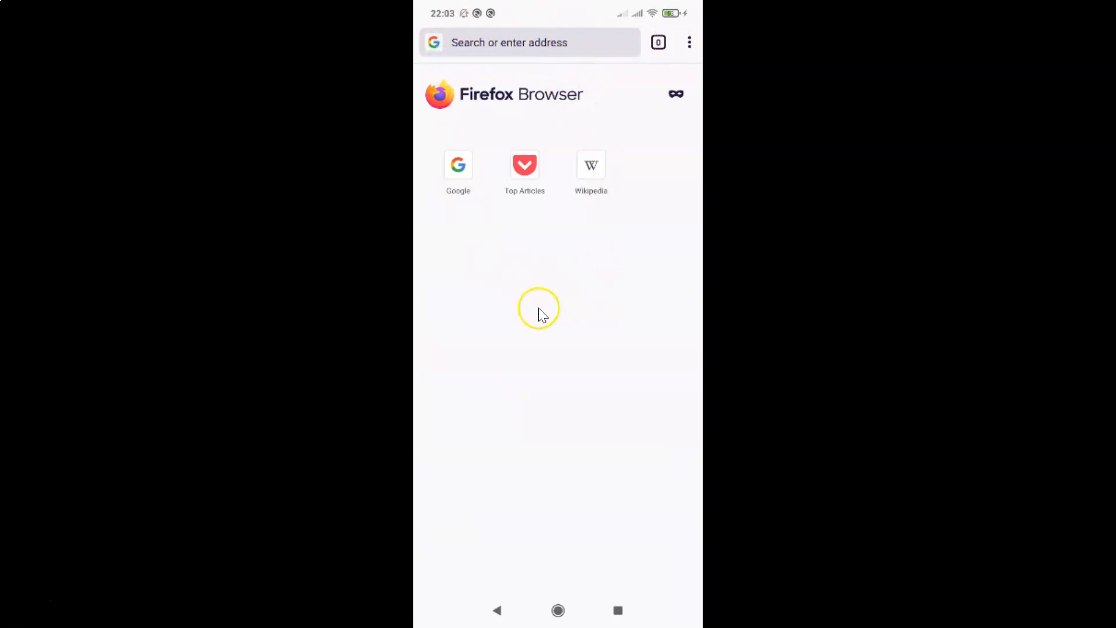
mouse_move(582, 311)
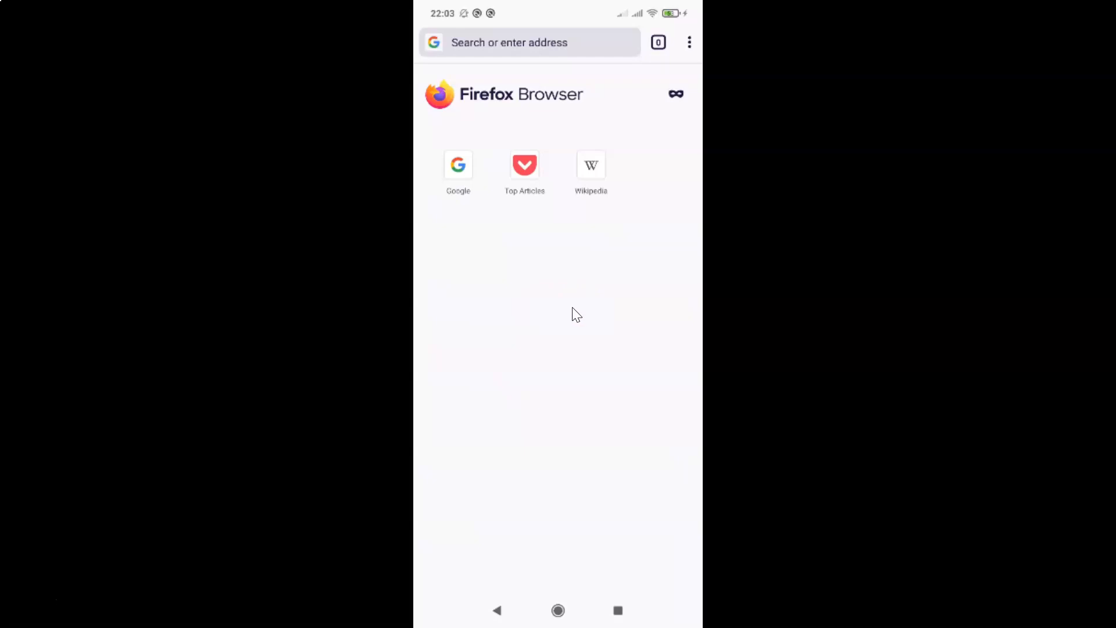
mouse_move(574, 316)
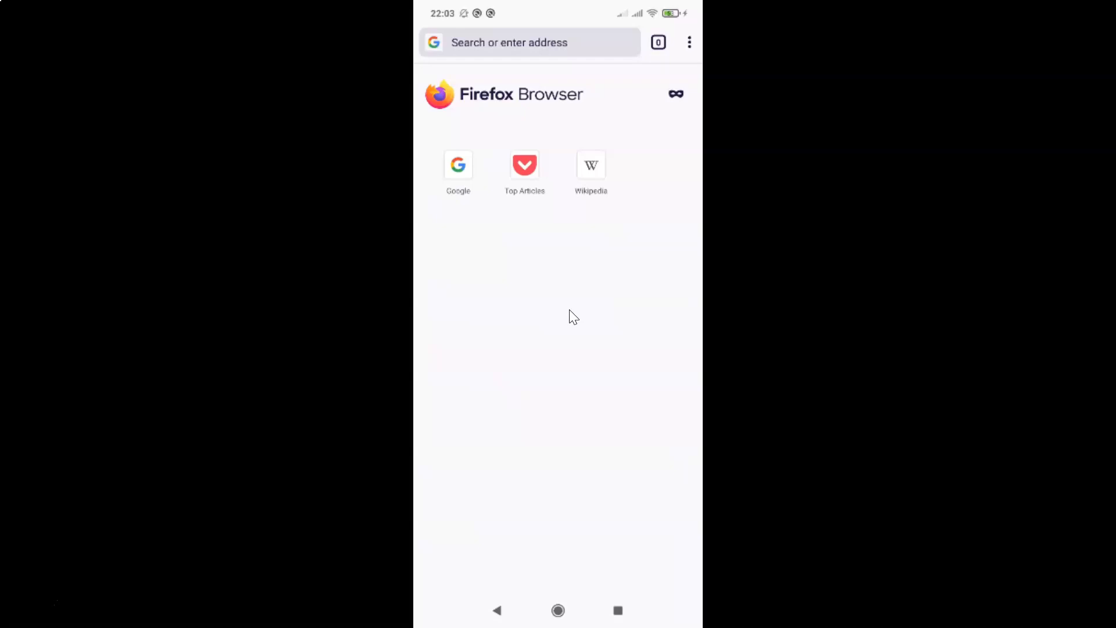